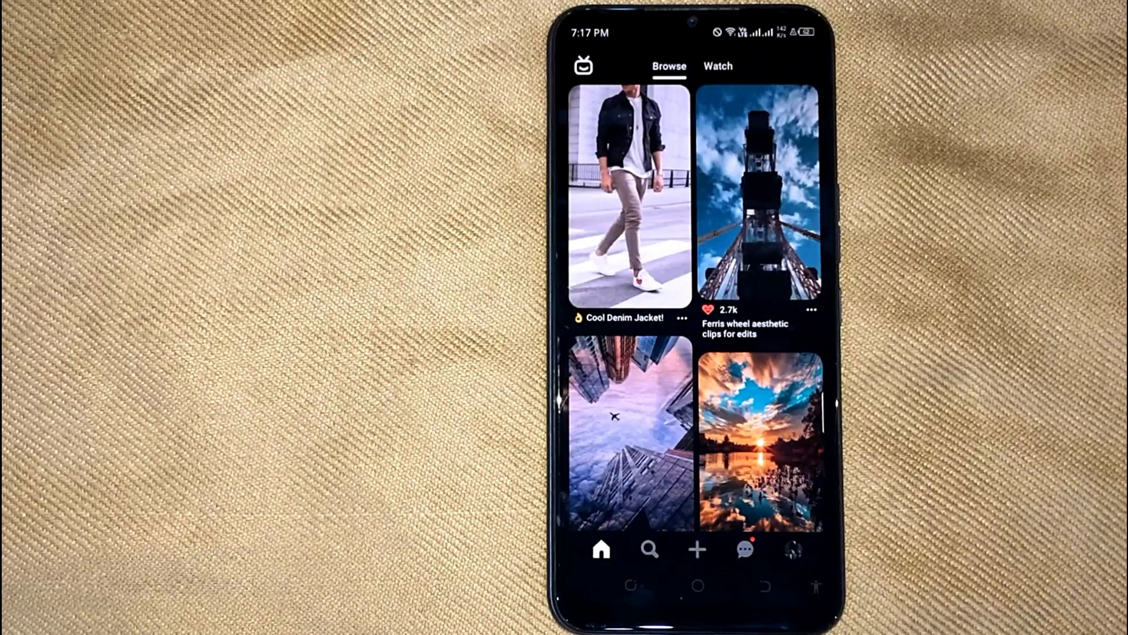
# Download the Cool Denim Jacket pin's image via its share menu until 'Image downloaded!' shows
pyautogui.click(650, 550)
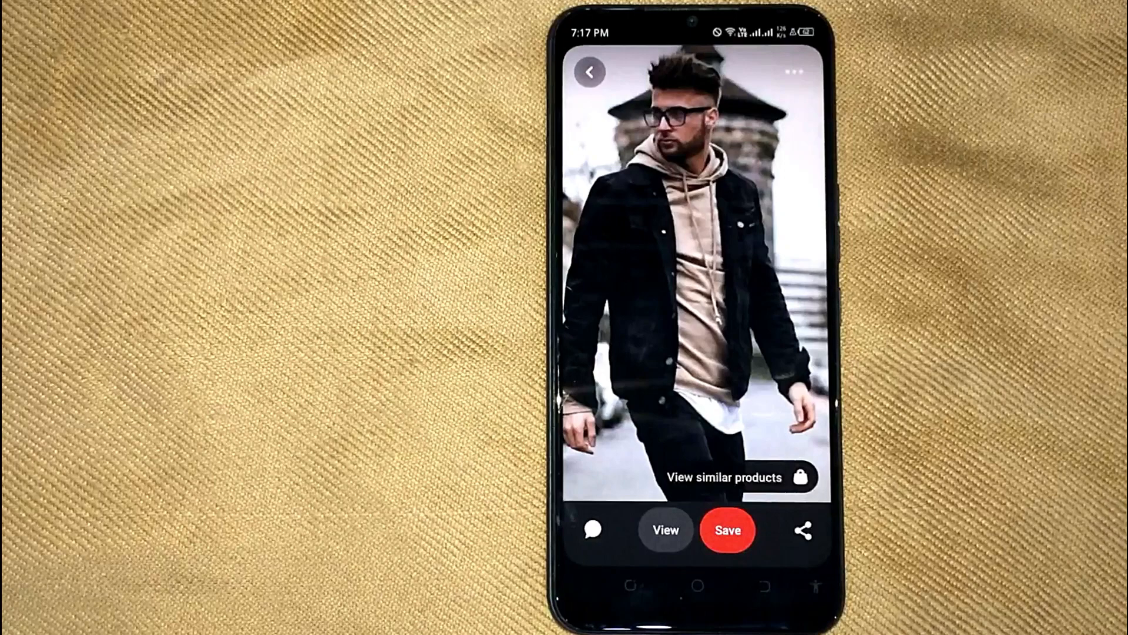
pyautogui.click(805, 530)
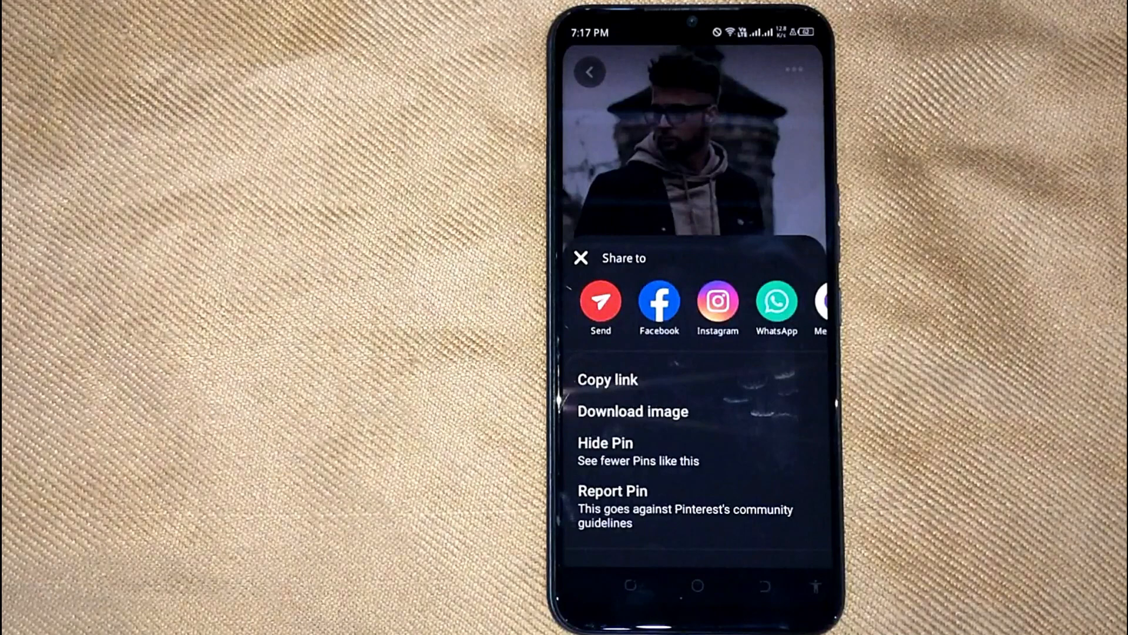
pyautogui.click(633, 411)
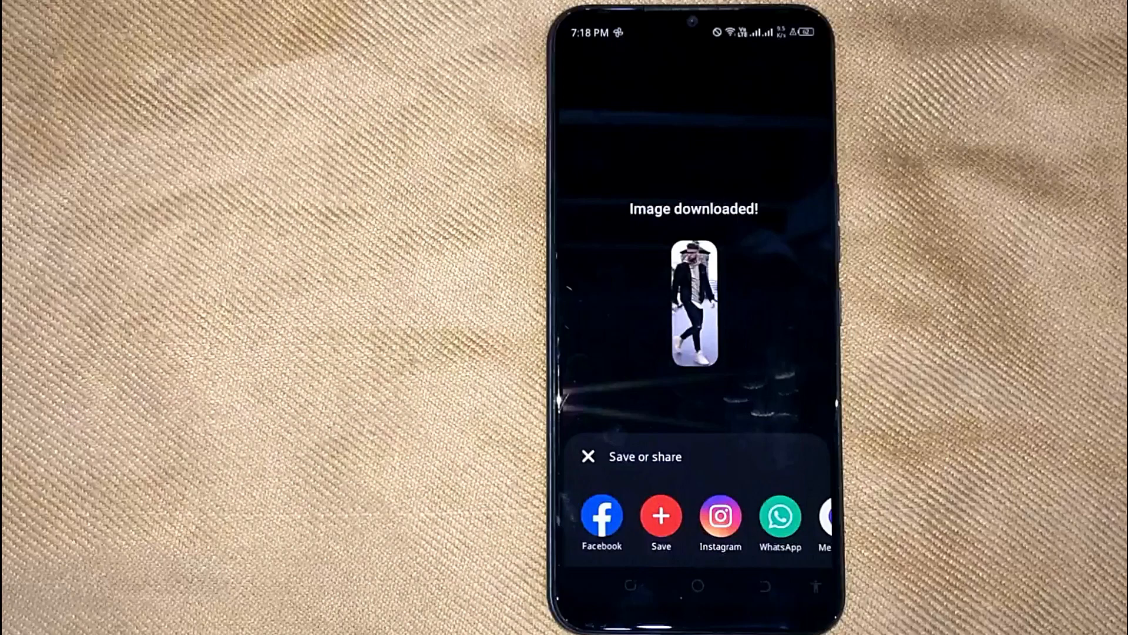